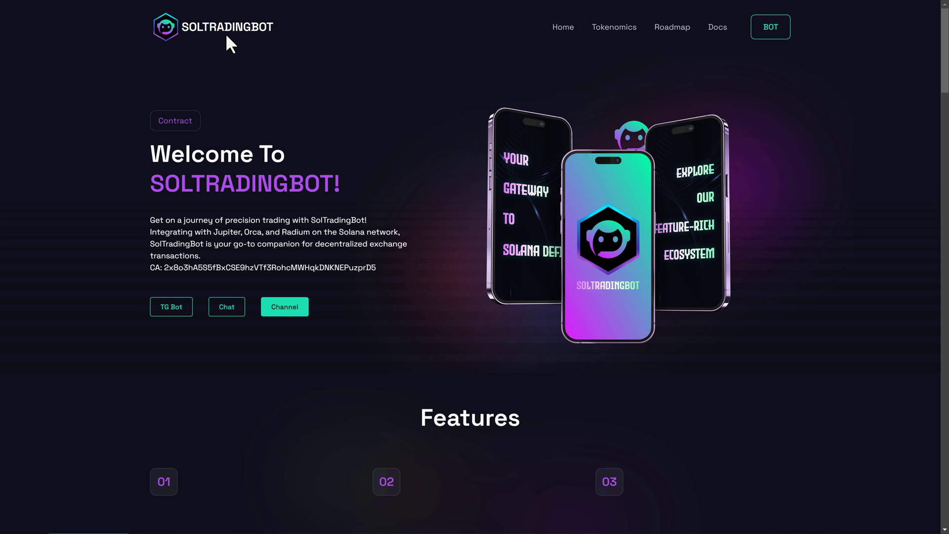
Switch to the DEX Screener browser tab showing 'Token or Pair Not Found'.
click(544, 10)
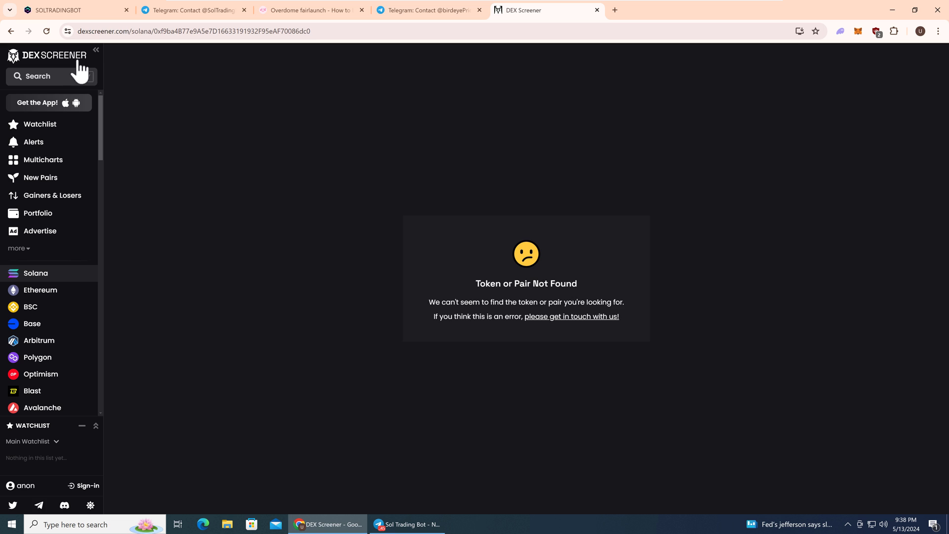
Leave the not-found page and view the HSPL/SOL Raydium pair chart.
click(46, 30)
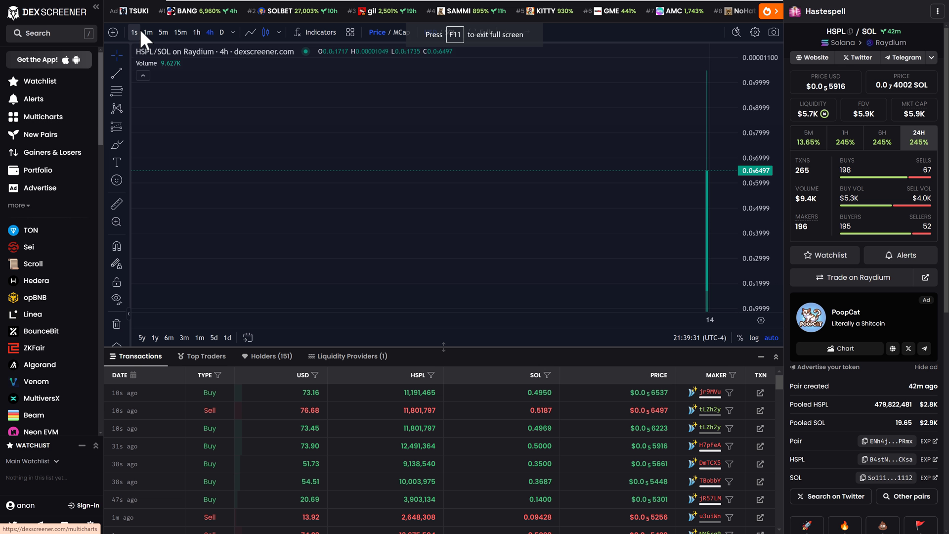
click(134, 32)
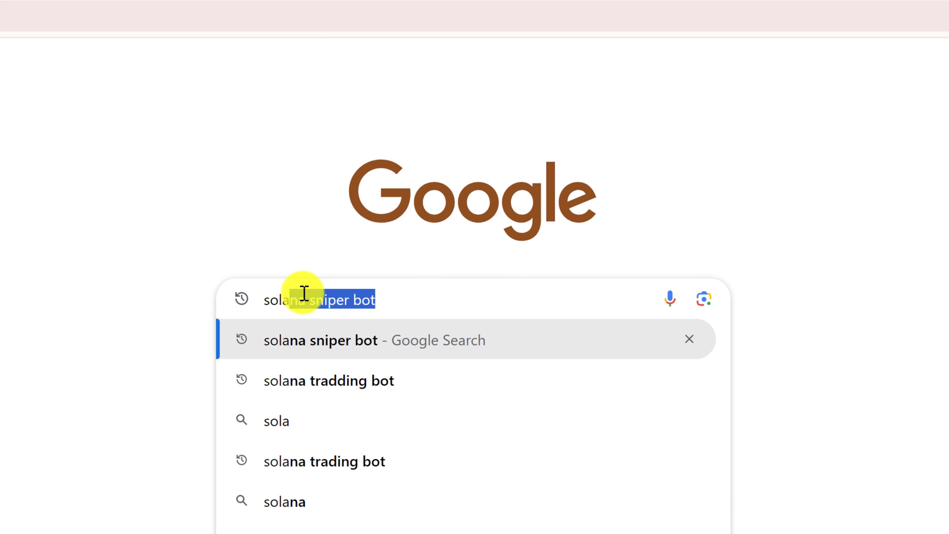
Search Google for 'solana trading bot' and open the SOLTRADINGBOT result.
text(solana trading bot)
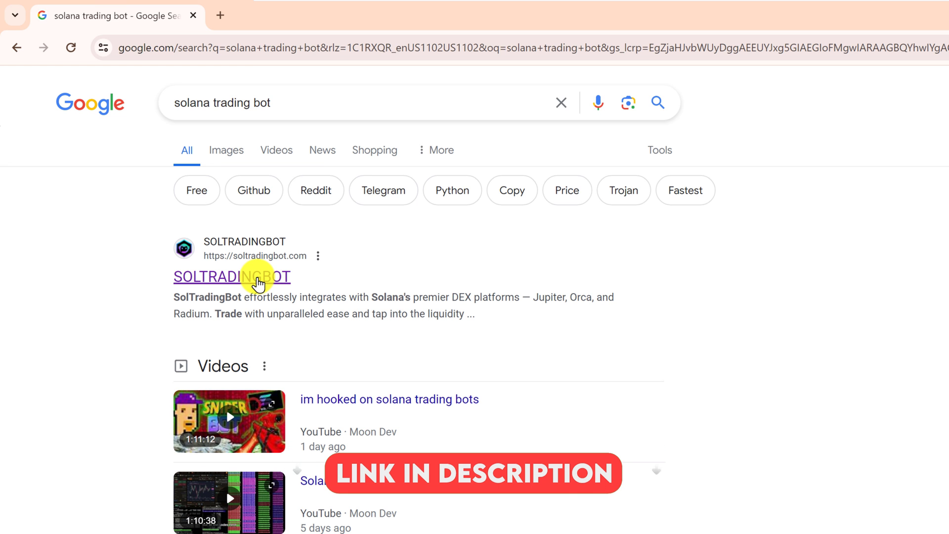
click(232, 276)
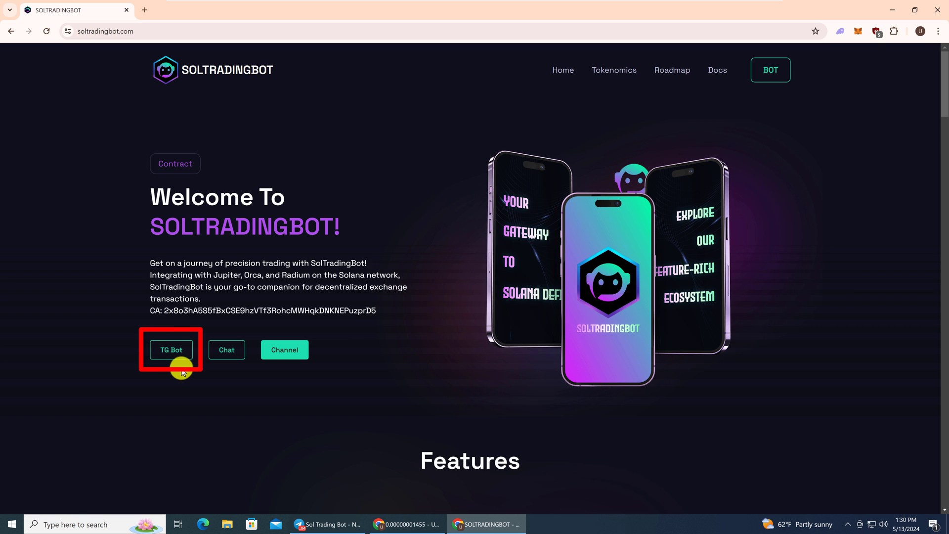
Open the site's 'TG Bot' link to launch the bot in Telegram.
click(172, 350)
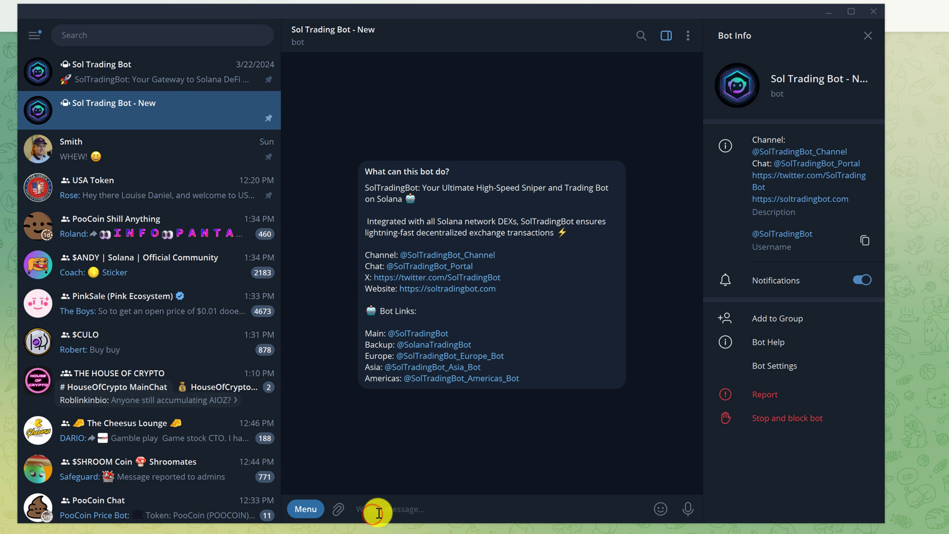
Send /start to the Sol Trading Bot chat.
text(/start)
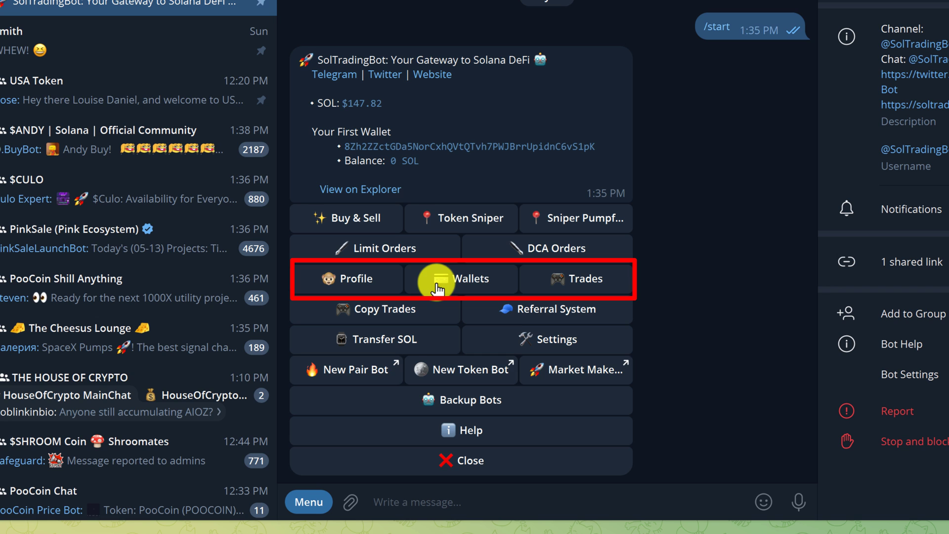
mouse_move(615, 288)
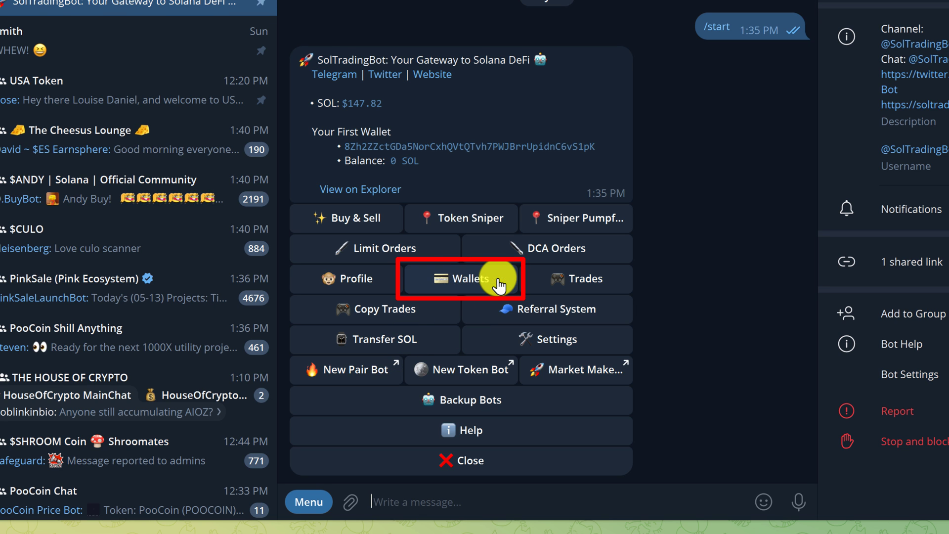
Open Wallets and generate a new third wallet, revealing its address and key.
click(462, 279)
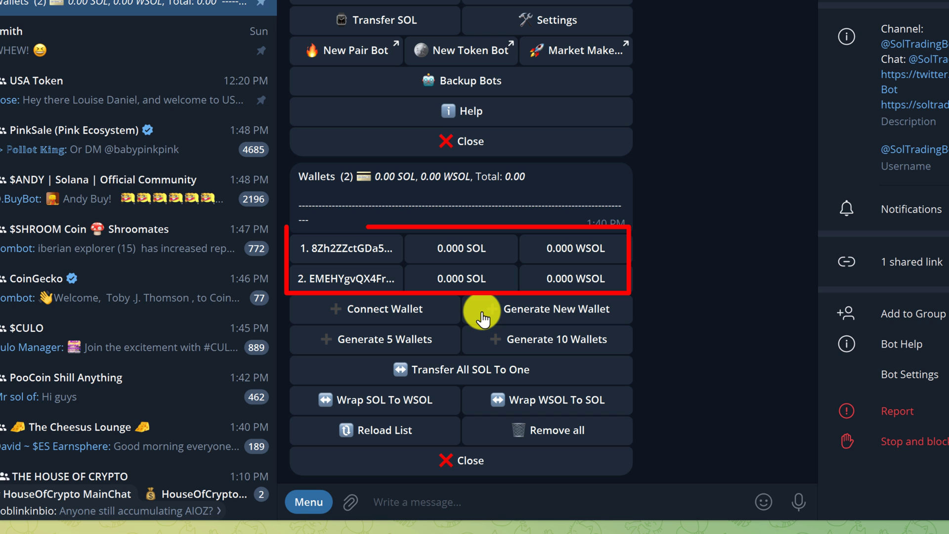
click(558, 308)
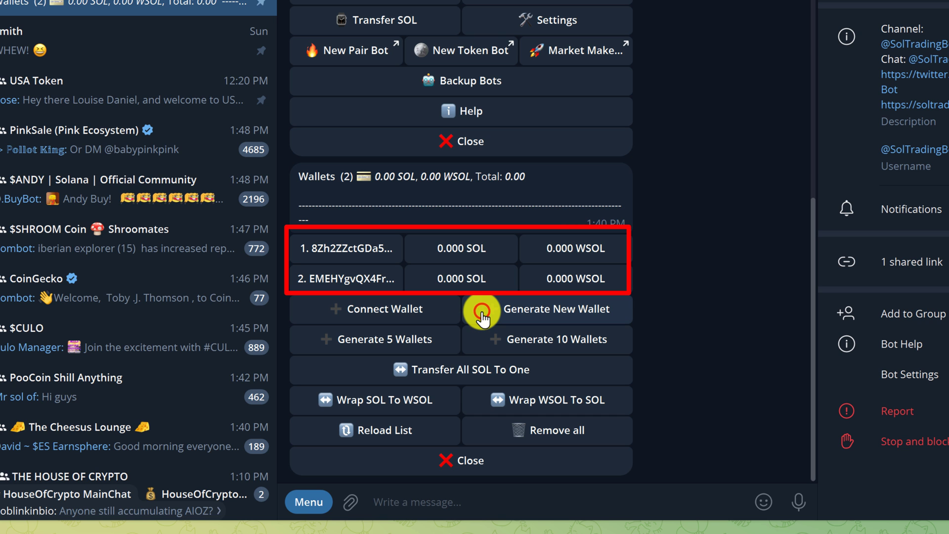
click(544, 308)
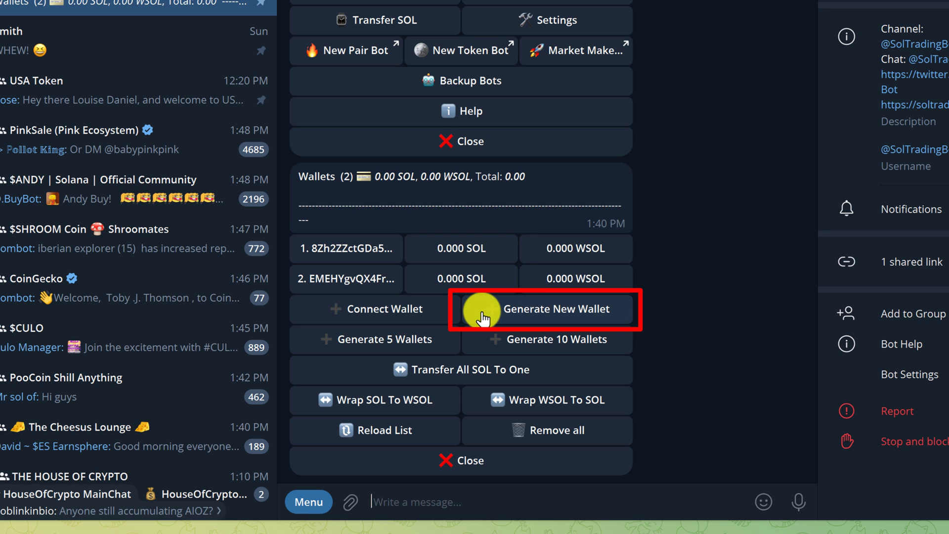
click(539, 308)
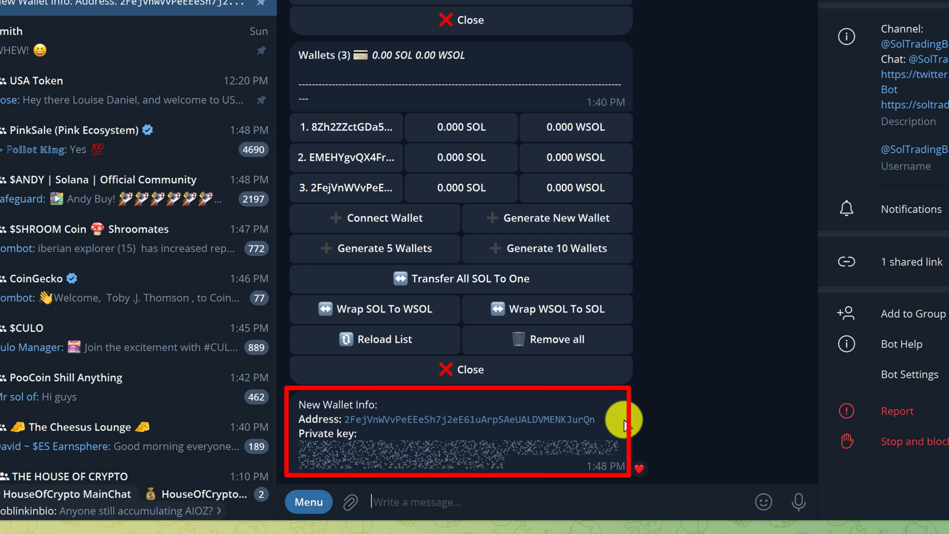
click(536, 419)
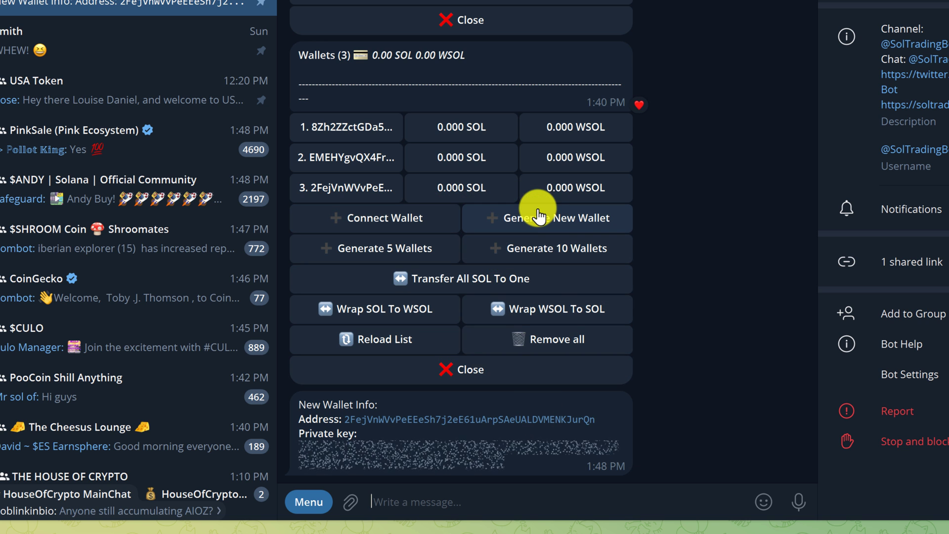
mouse_move(690, 247)
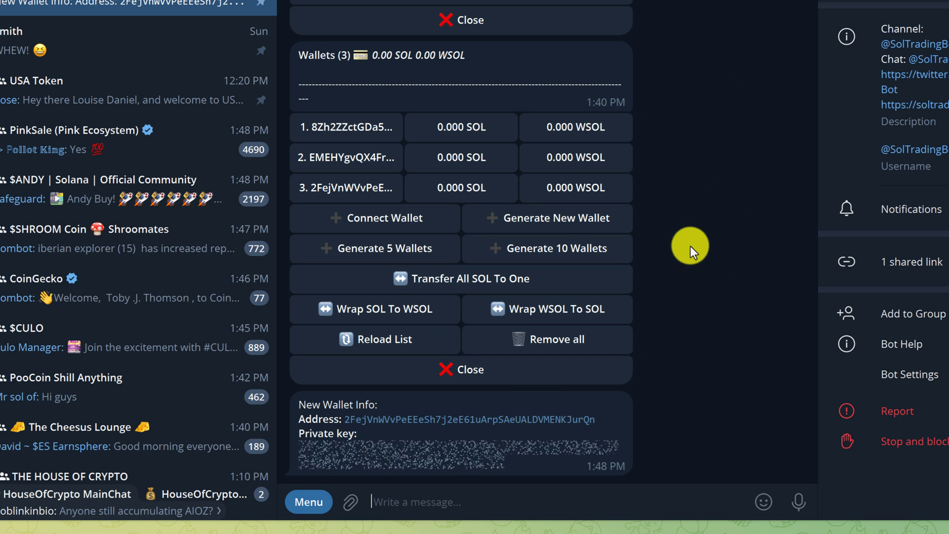
mouse_move(666, 350)
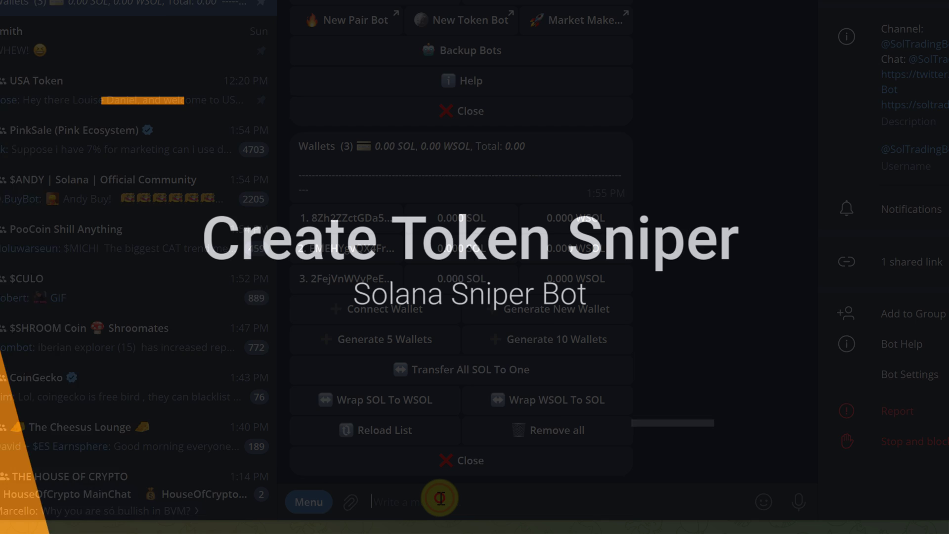
Open the bot's Token Sniper, which shows zero active snipers.
text(/st)
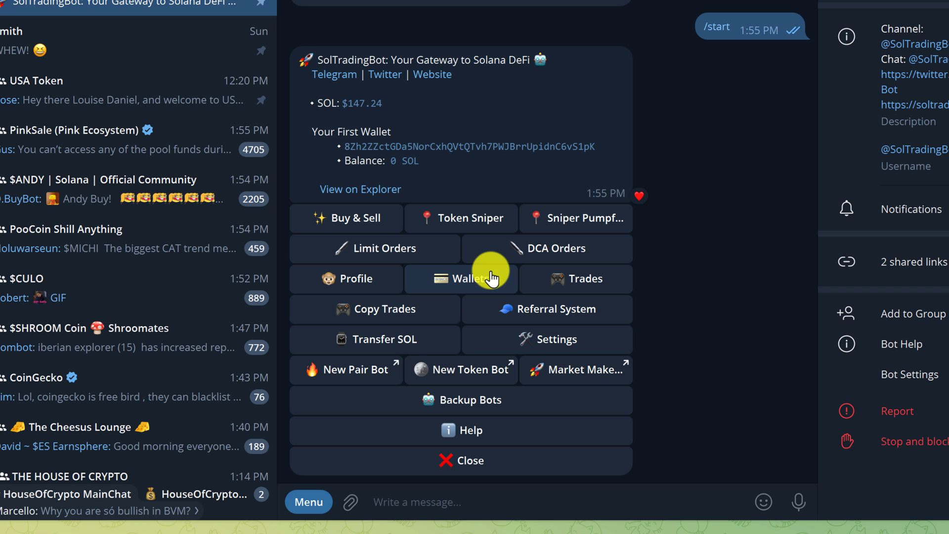
mouse_move(461, 218)
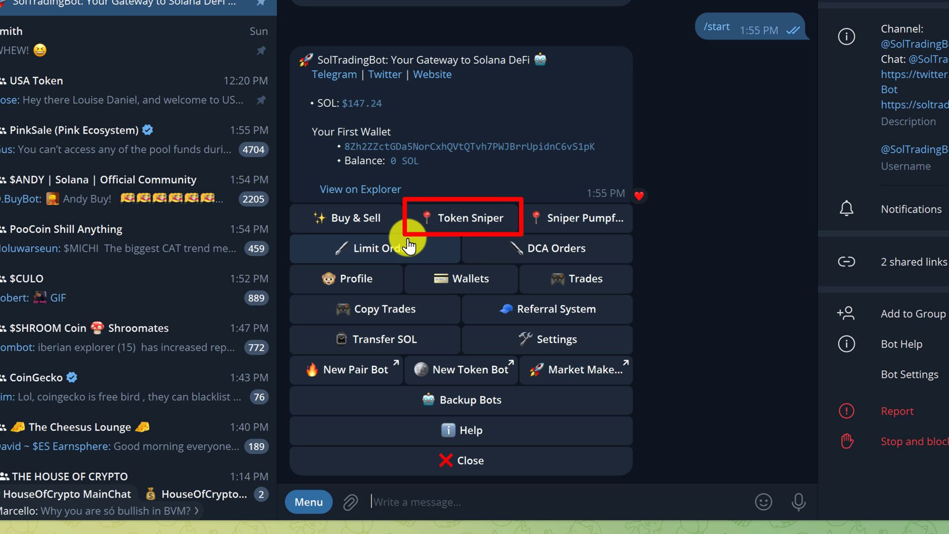
click(463, 218)
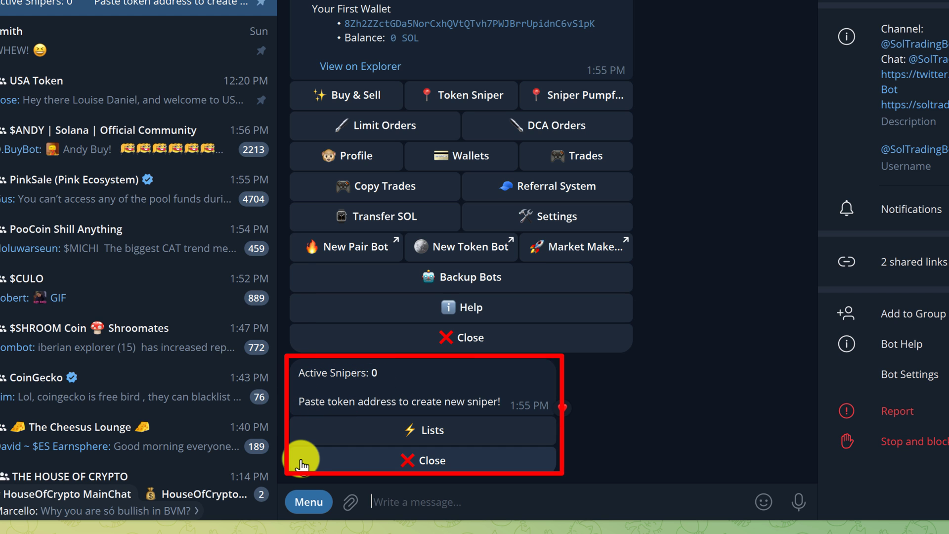
mouse_move(642, 460)
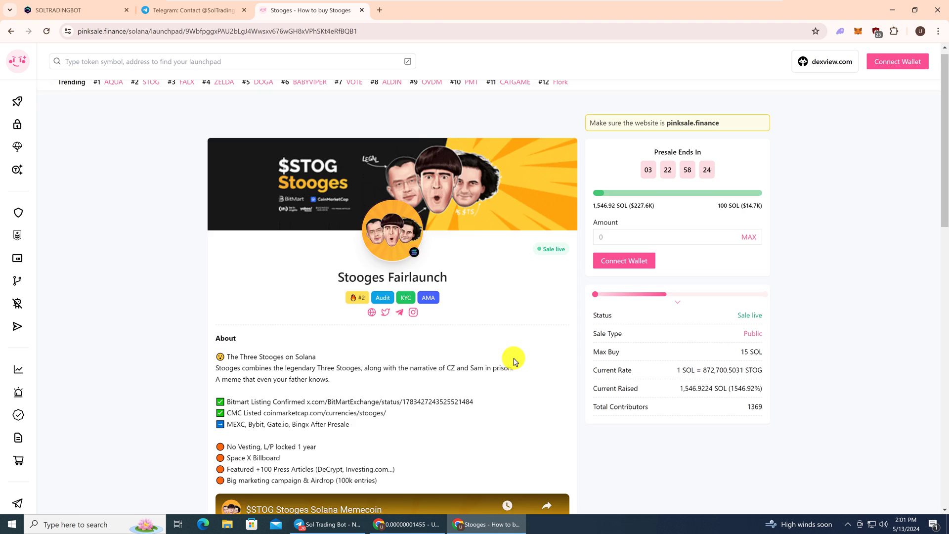
Scroll through the PinkSale Stooges Fairlaunch presale page.
scroll(down, 3)
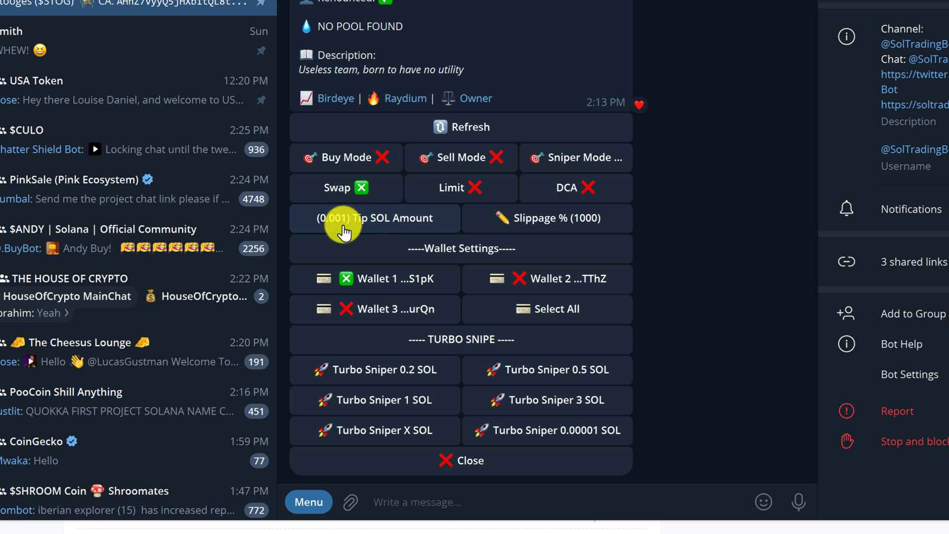
Set the Stooges sniper's Tip SOL Amount to 0.02.
click(374, 218)
text(0.02)
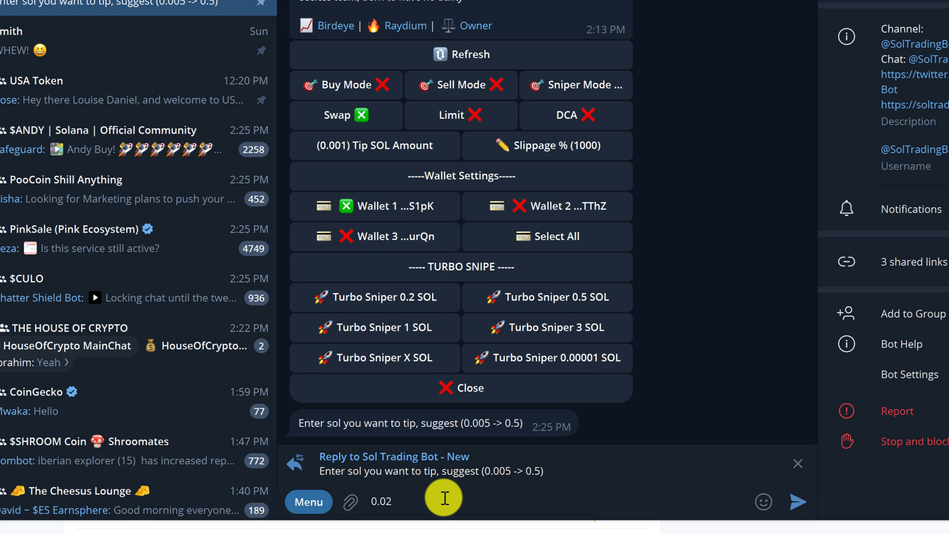
click(381, 501)
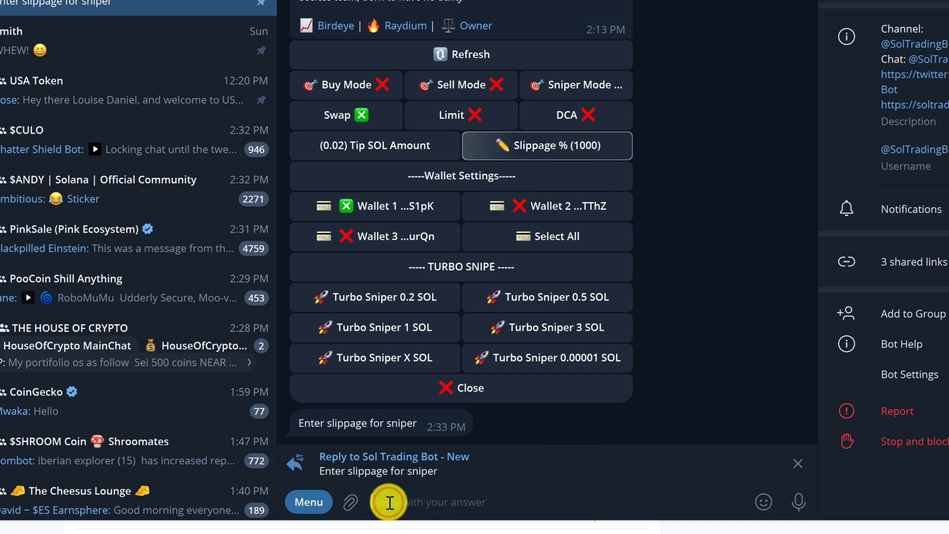
Reply 35 to set the Stooges sniper slippage.
text(35)
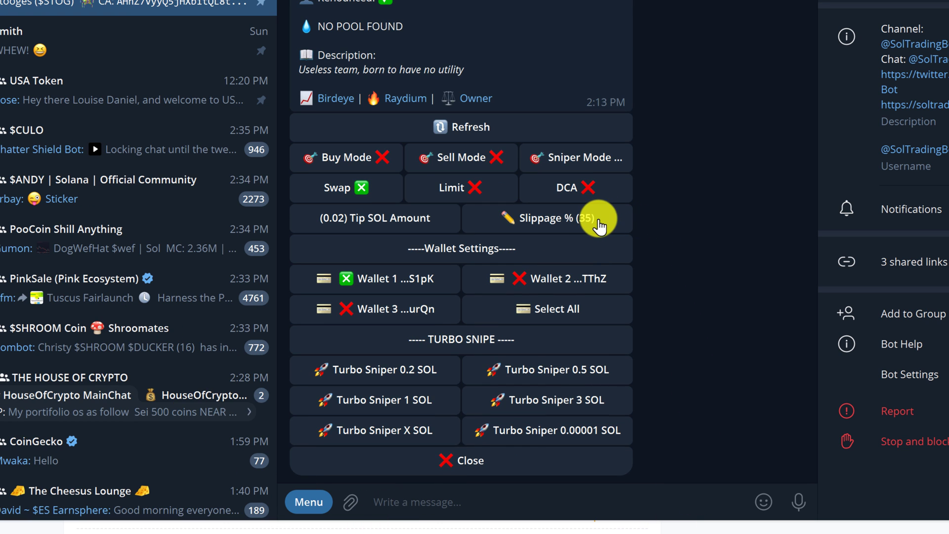
mouse_move(565, 268)
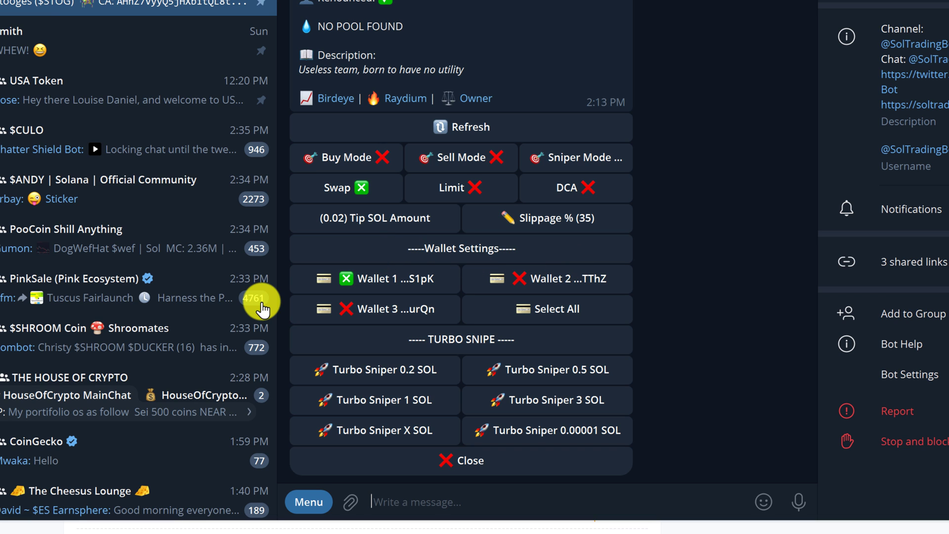
mouse_move(664, 320)
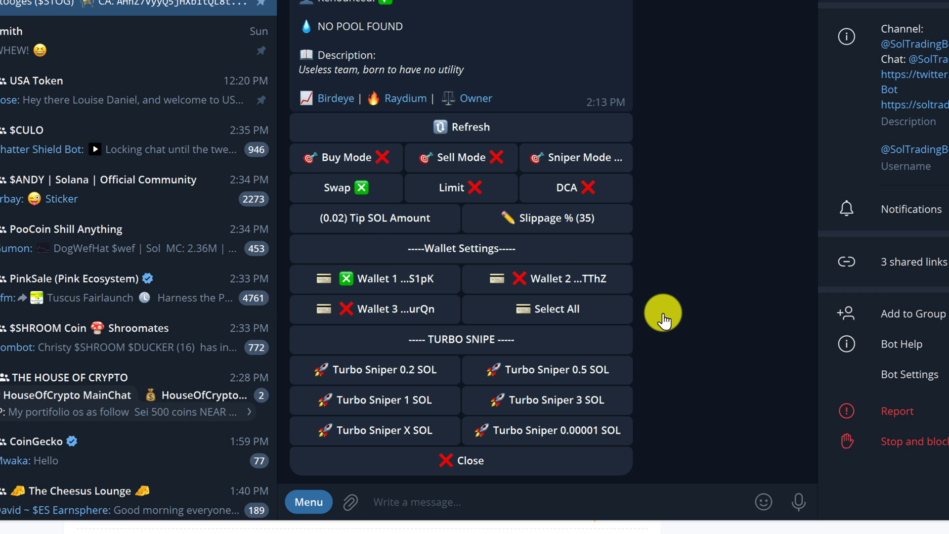
click(351, 278)
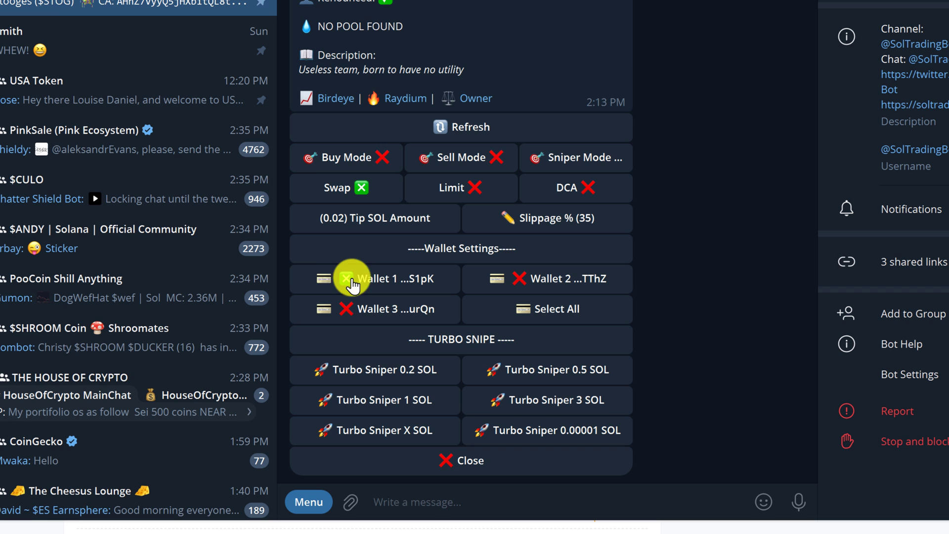
click(375, 278)
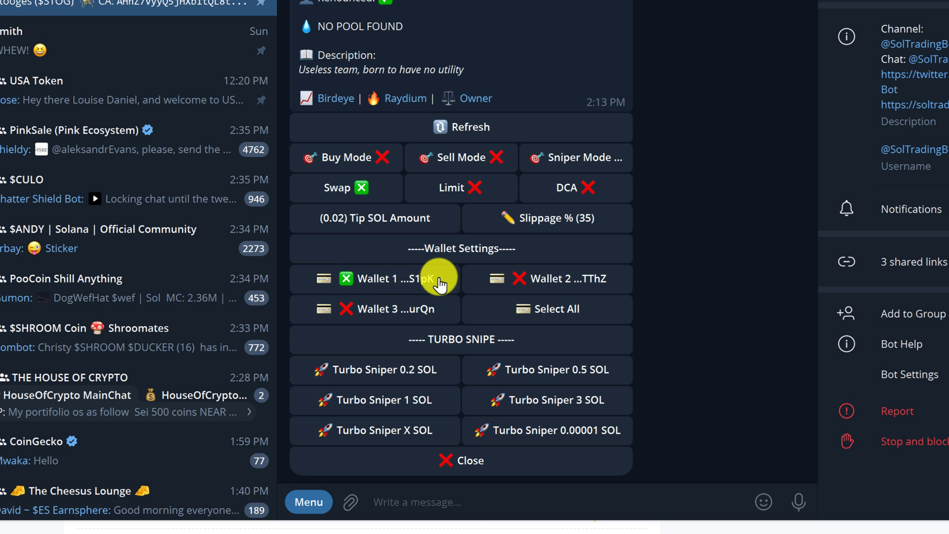
mouse_move(655, 336)
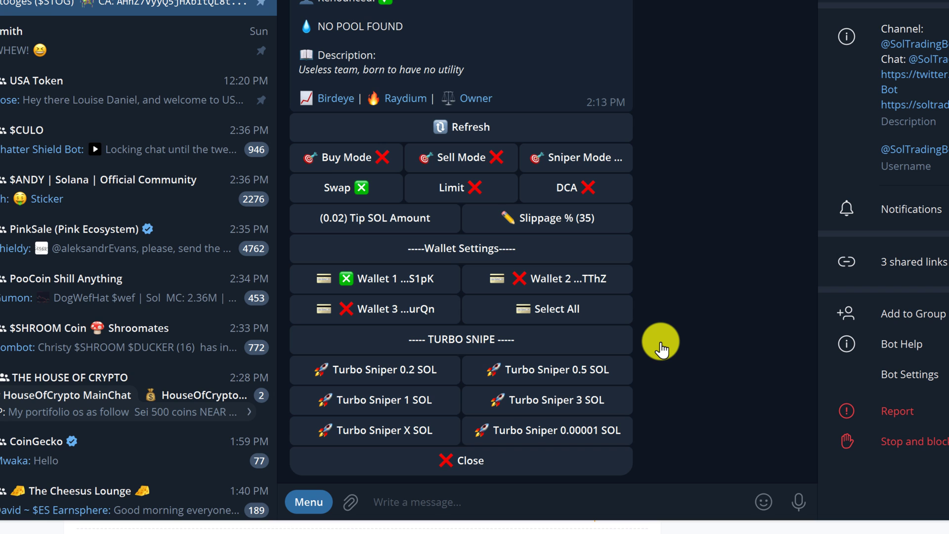
mouse_move(445, 437)
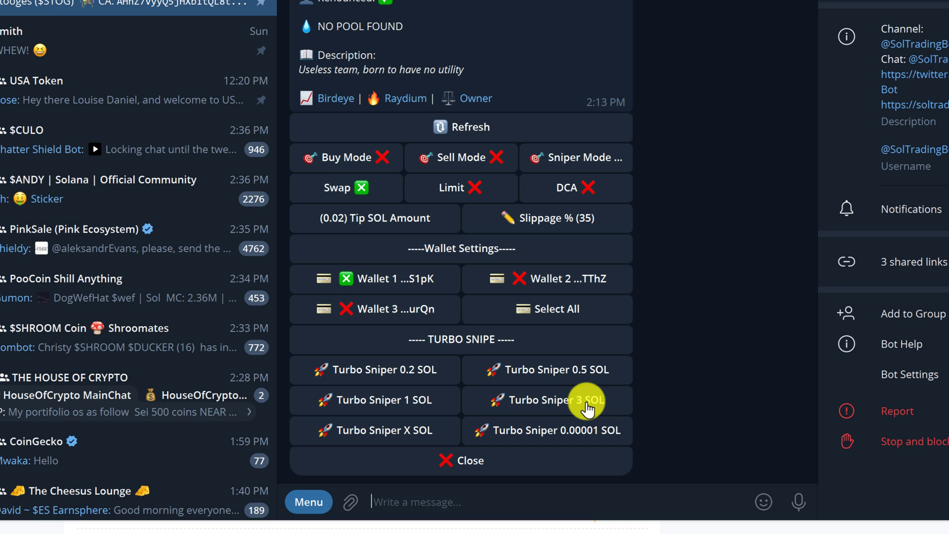
mouse_move(387, 441)
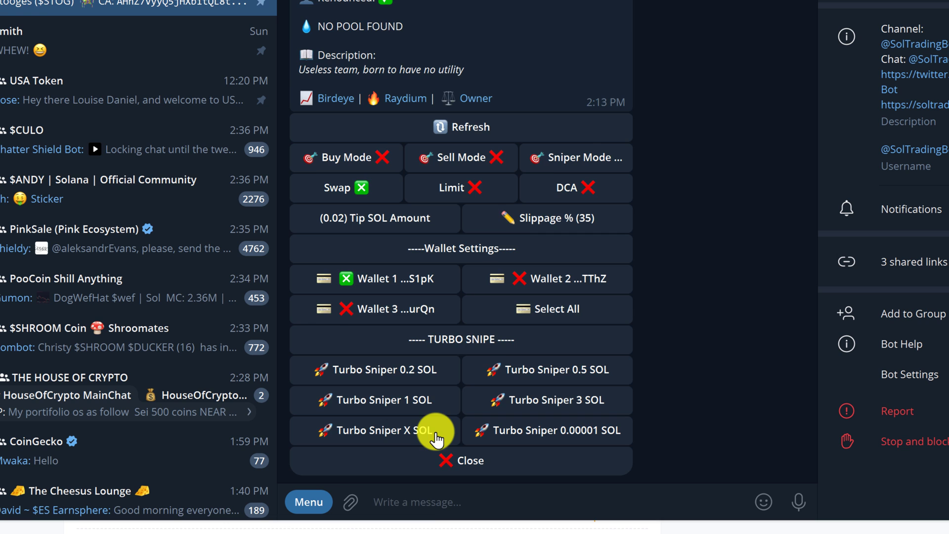
Try a Turbo Sniper X SOL snipe, which fails for insufficient SOL, then confirm the snipe list is empty.
click(375, 430)
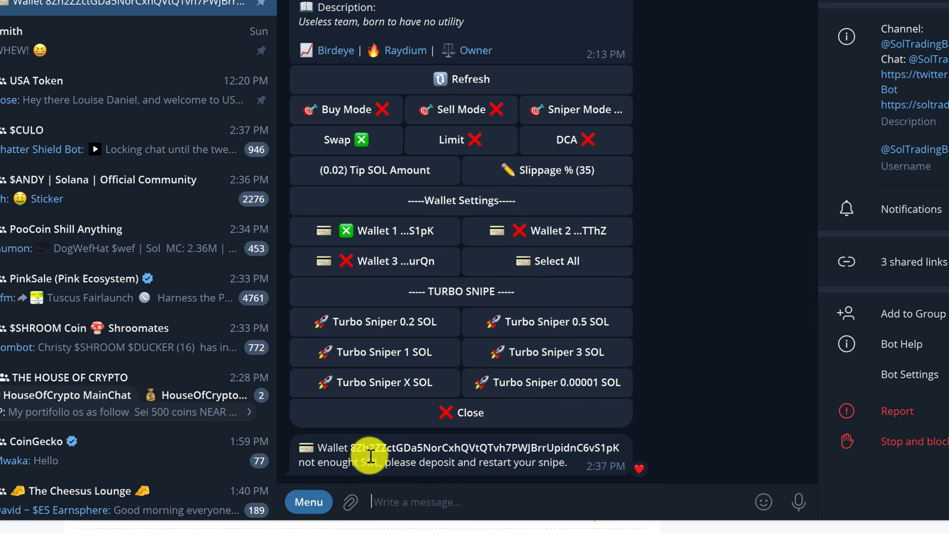
mouse_move(546, 478)
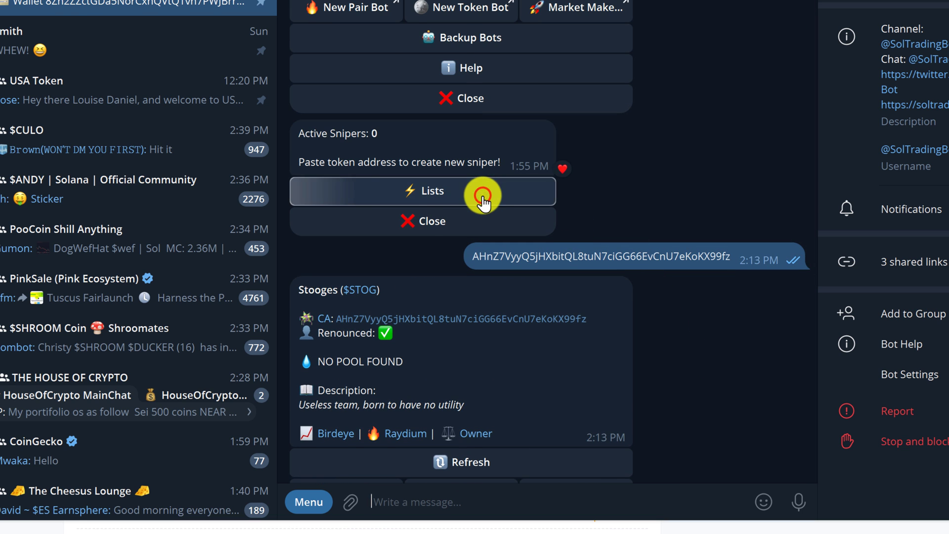
click(483, 192)
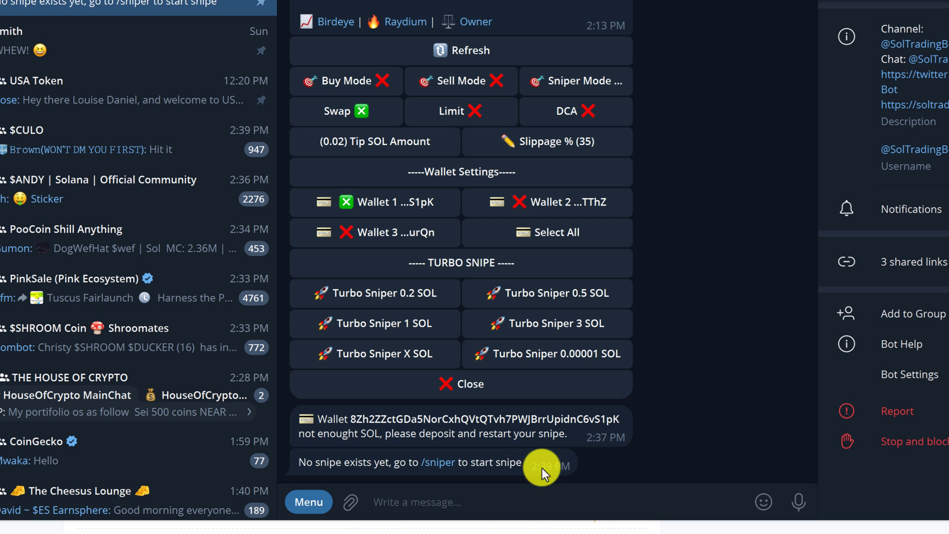
mouse_move(581, 478)
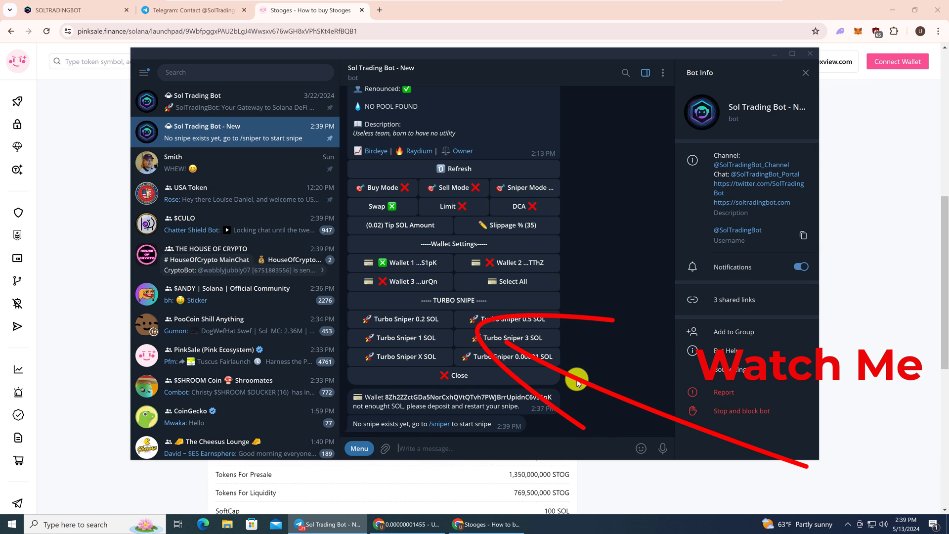
mouse_move(568, 405)
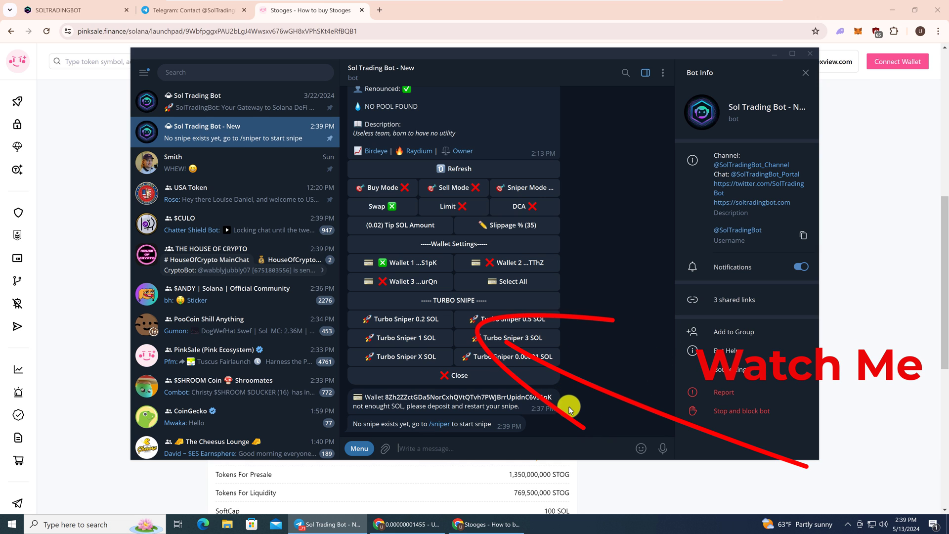